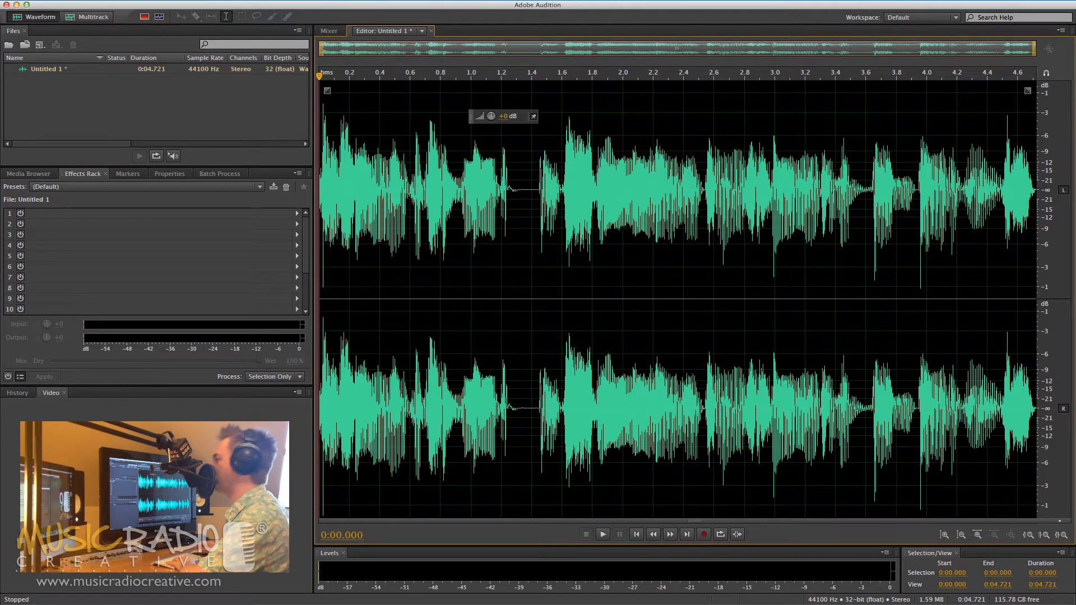
# Step: Preview the voice clip, then bring up Stretch and Pitch with a 10-semitone initial pitch shift
pyautogui.click(602, 534)
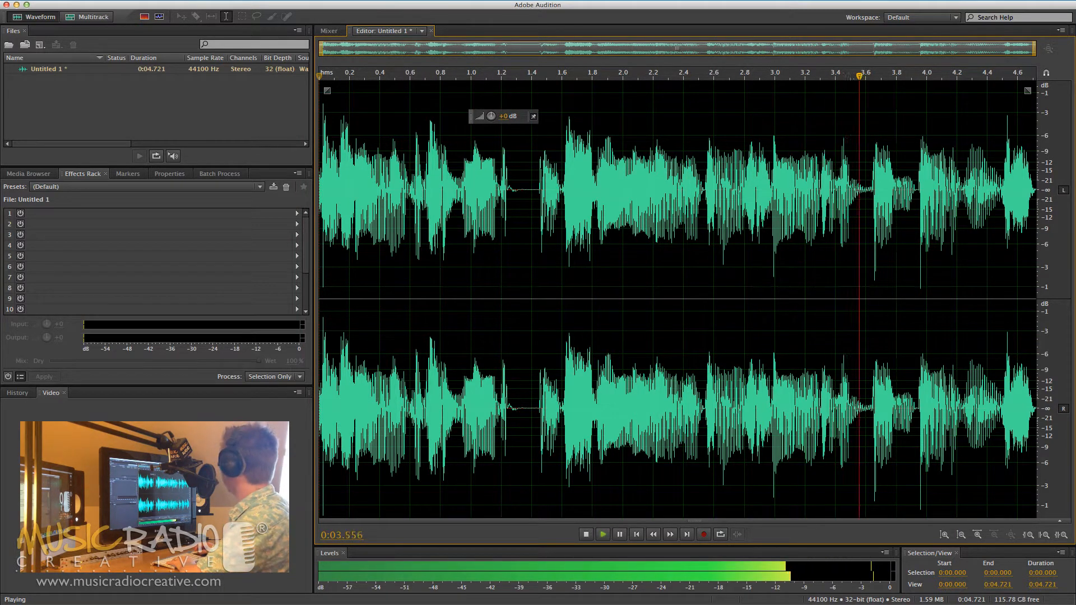
pyautogui.click(585, 533)
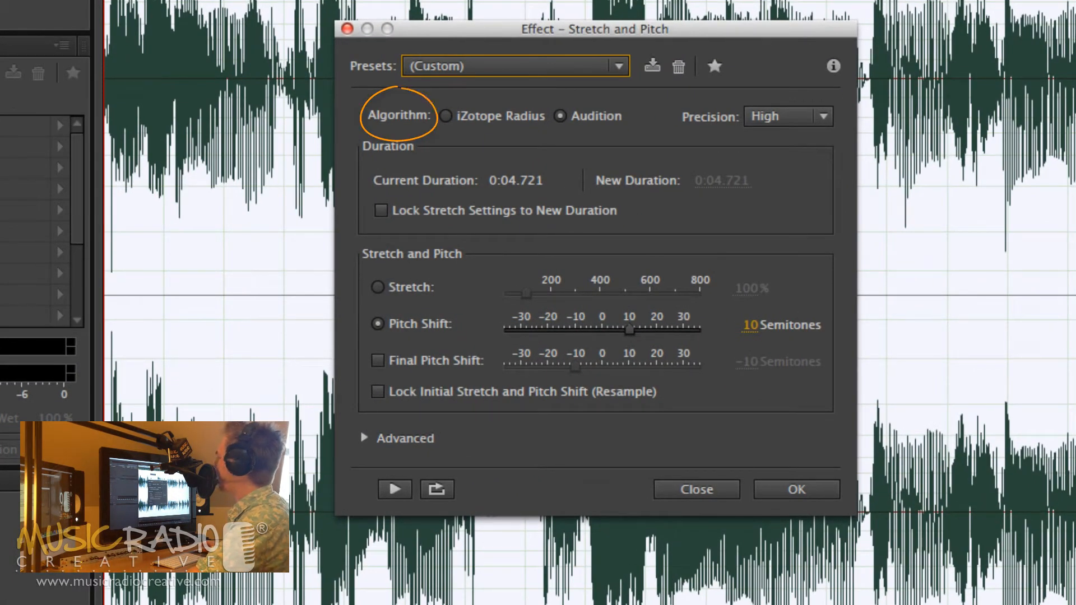
pyautogui.click(558, 115)
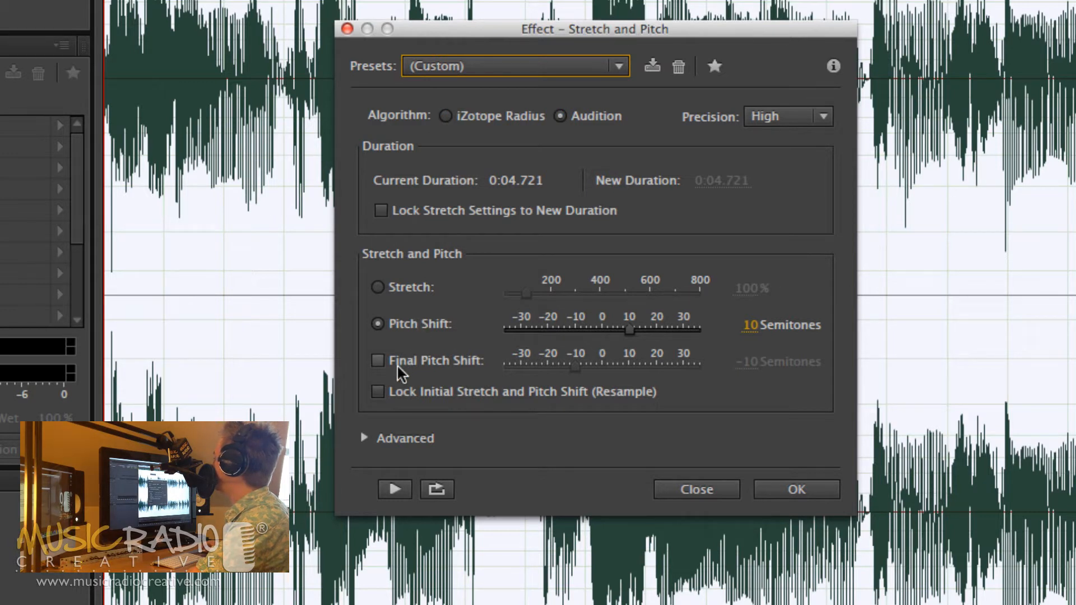
# Step: Enable Final Pitch Shift at -10 semitones and apply the glide to the clip
pyautogui.click(377, 361)
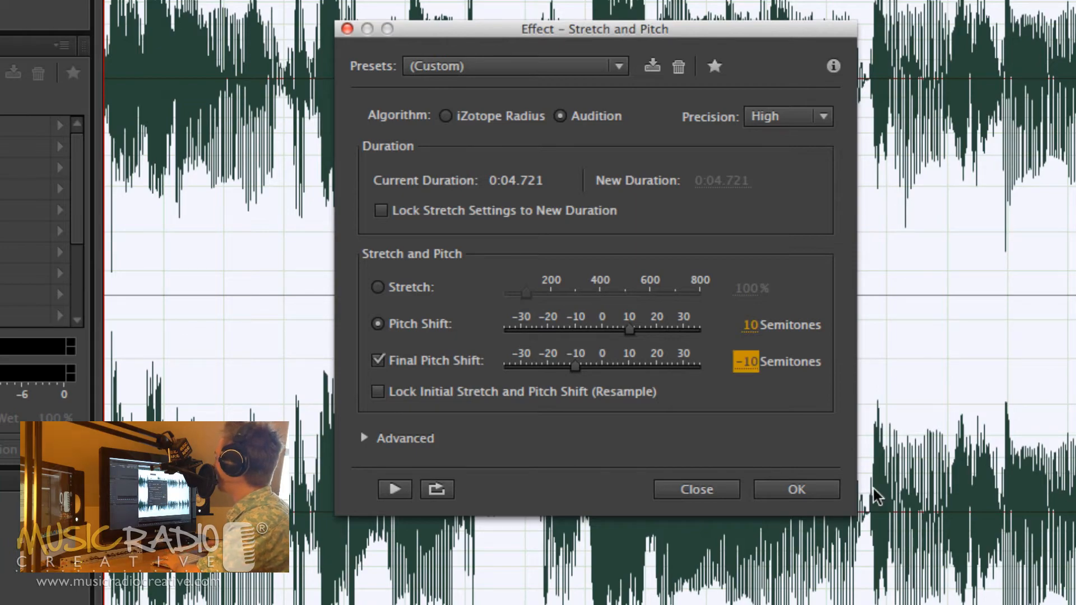
pyautogui.click(795, 489)
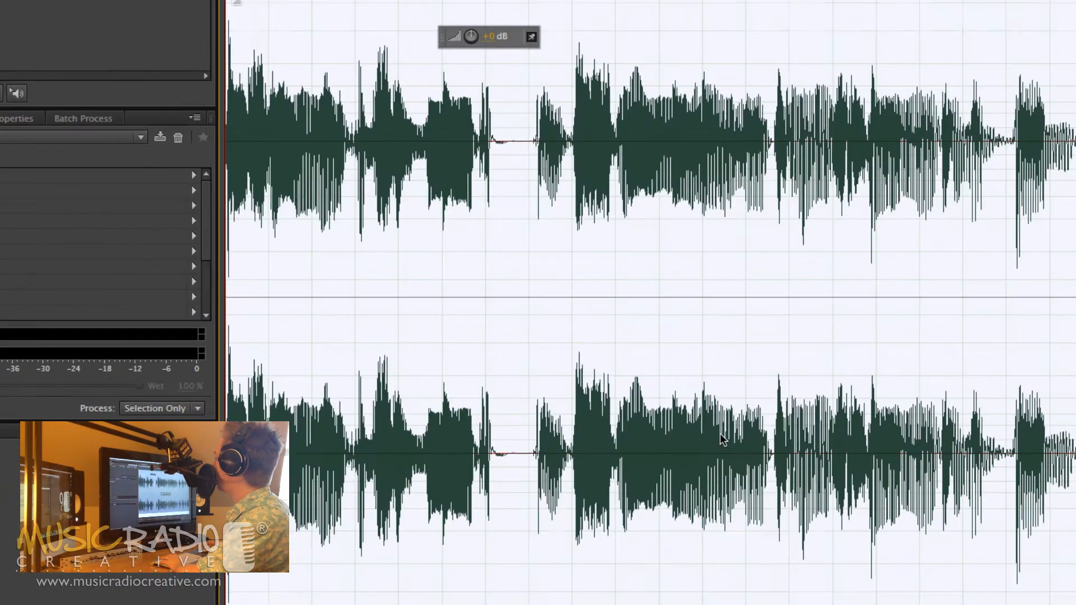